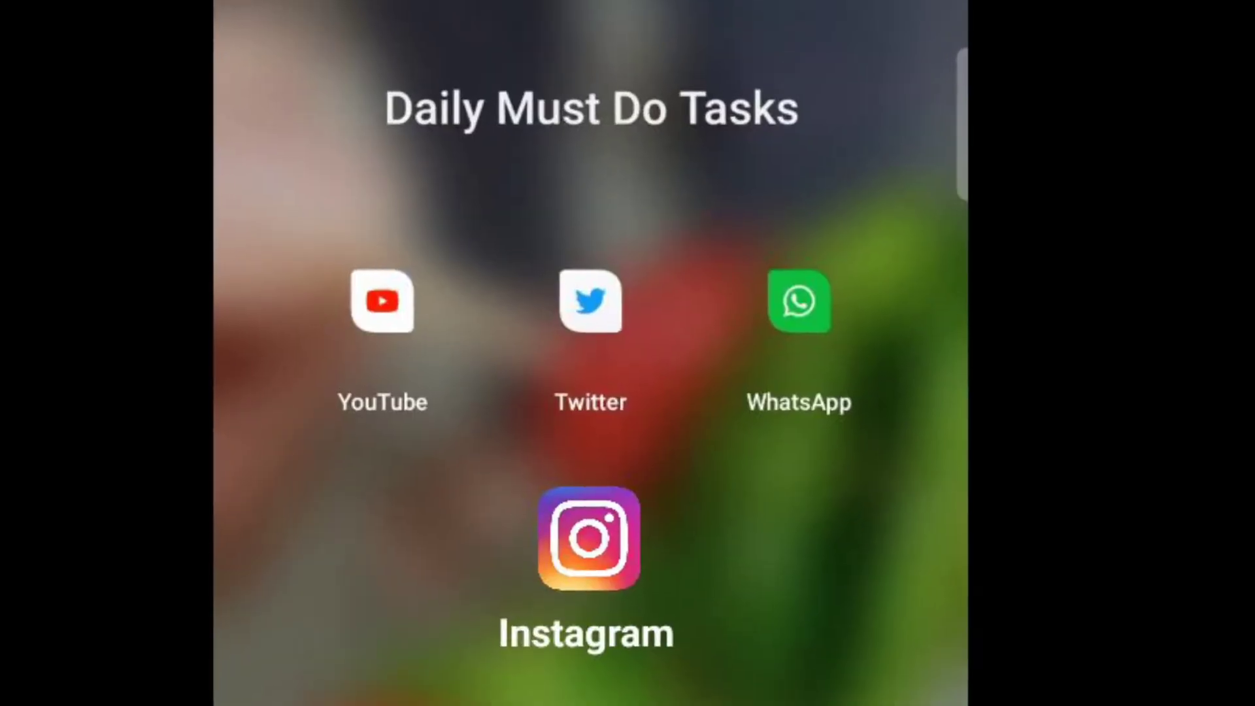
Step: Leave the phone's Daily Must Do Tasks folder so the Windows sign-in screen shows
left_click(588, 538)
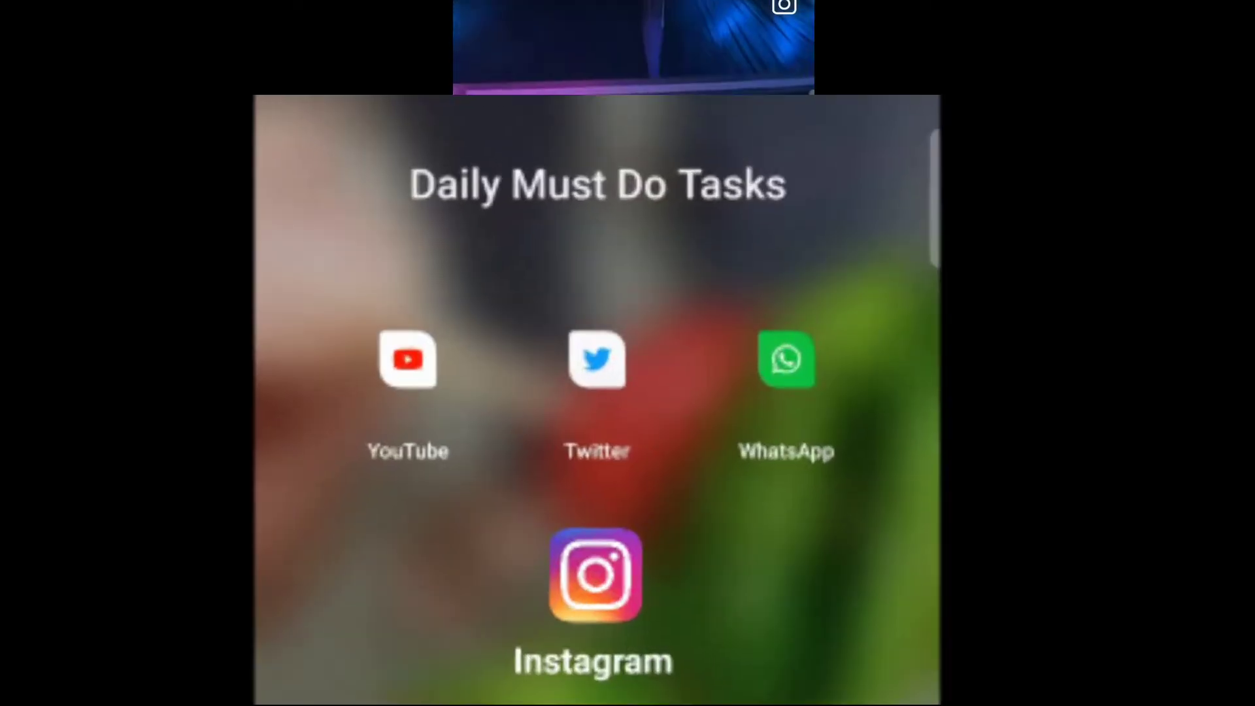
left_click(595, 576)
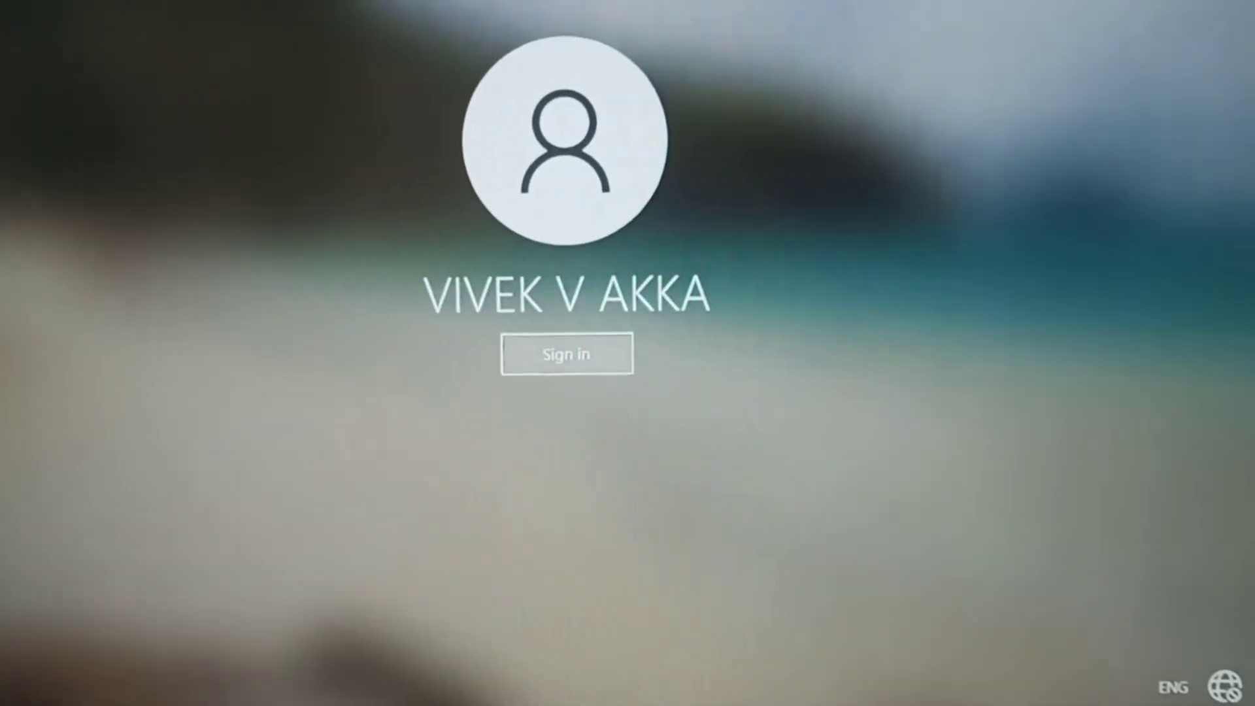
Step: Sign in to Windows and launch MATLAB R2013a from the desktop shortcut
left_click(566, 354)
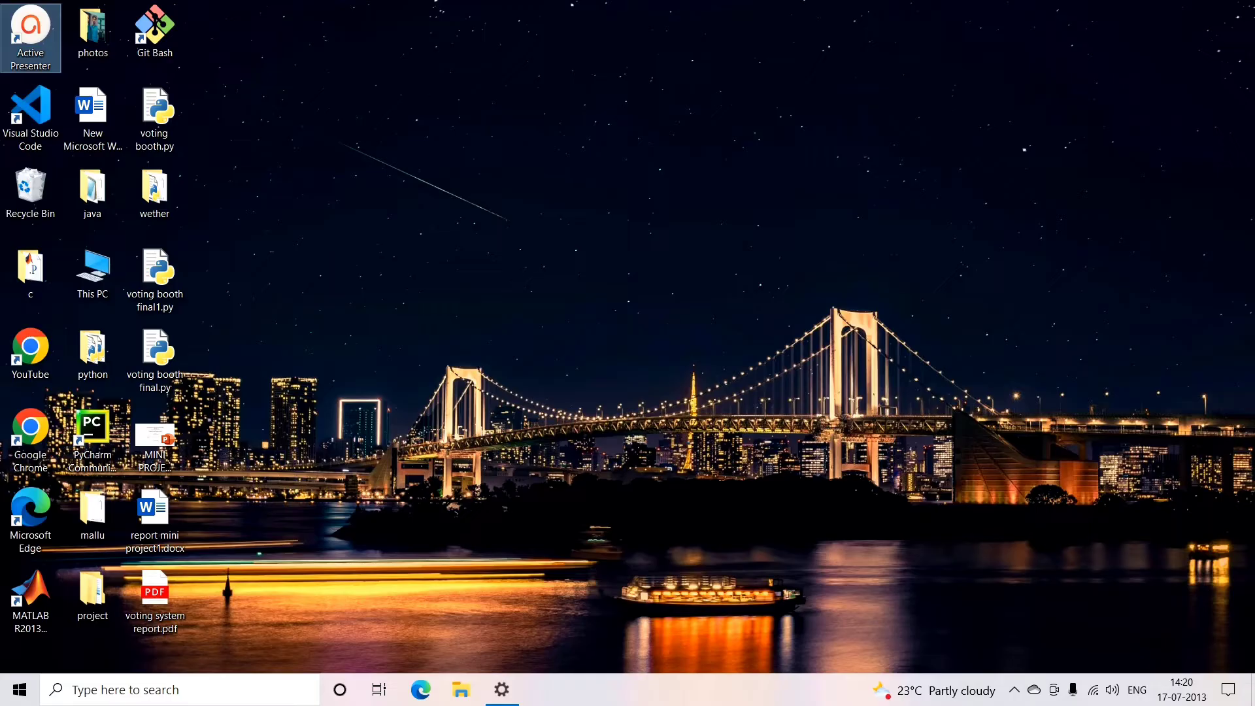
mouse_move(243, 636)
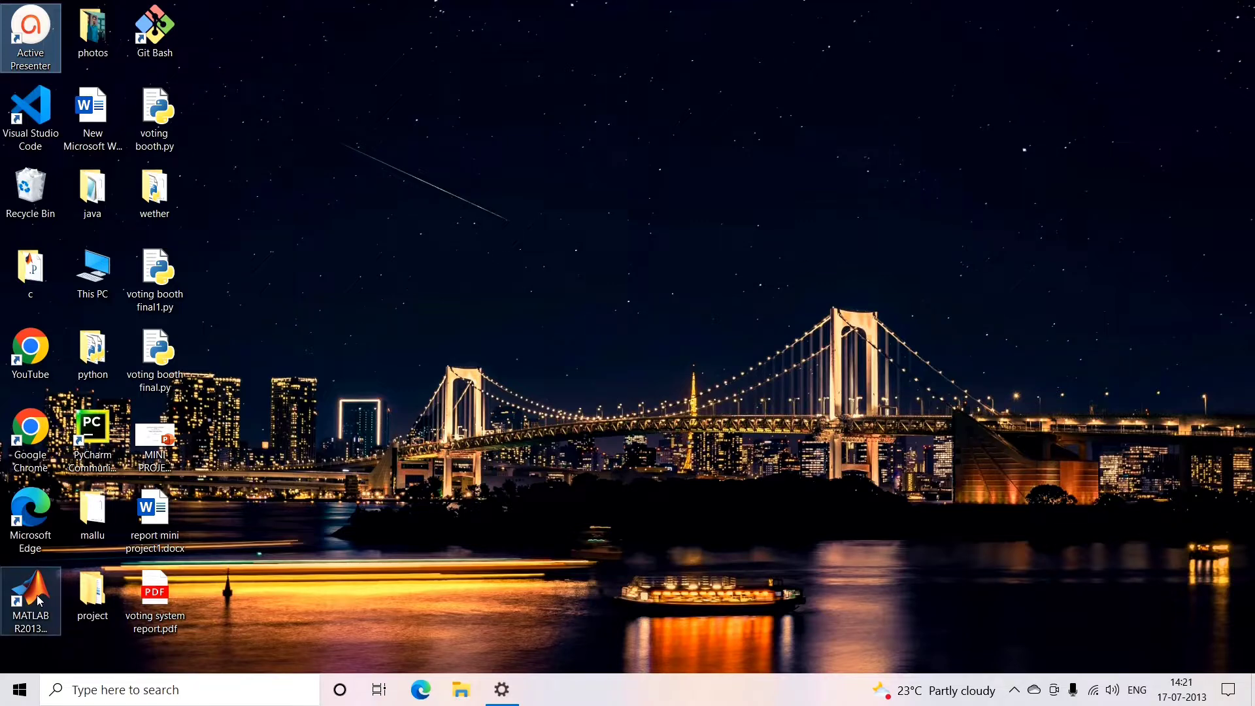
double_click(30, 600)
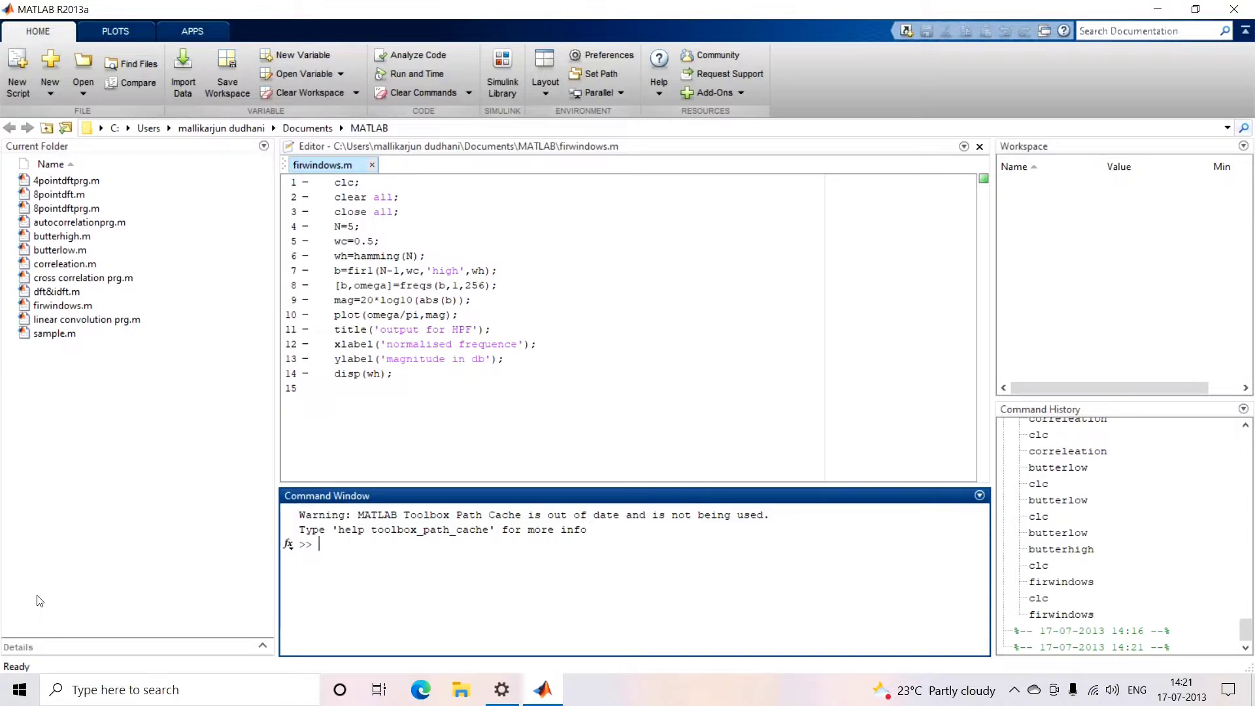
mouse_move(356, 186)
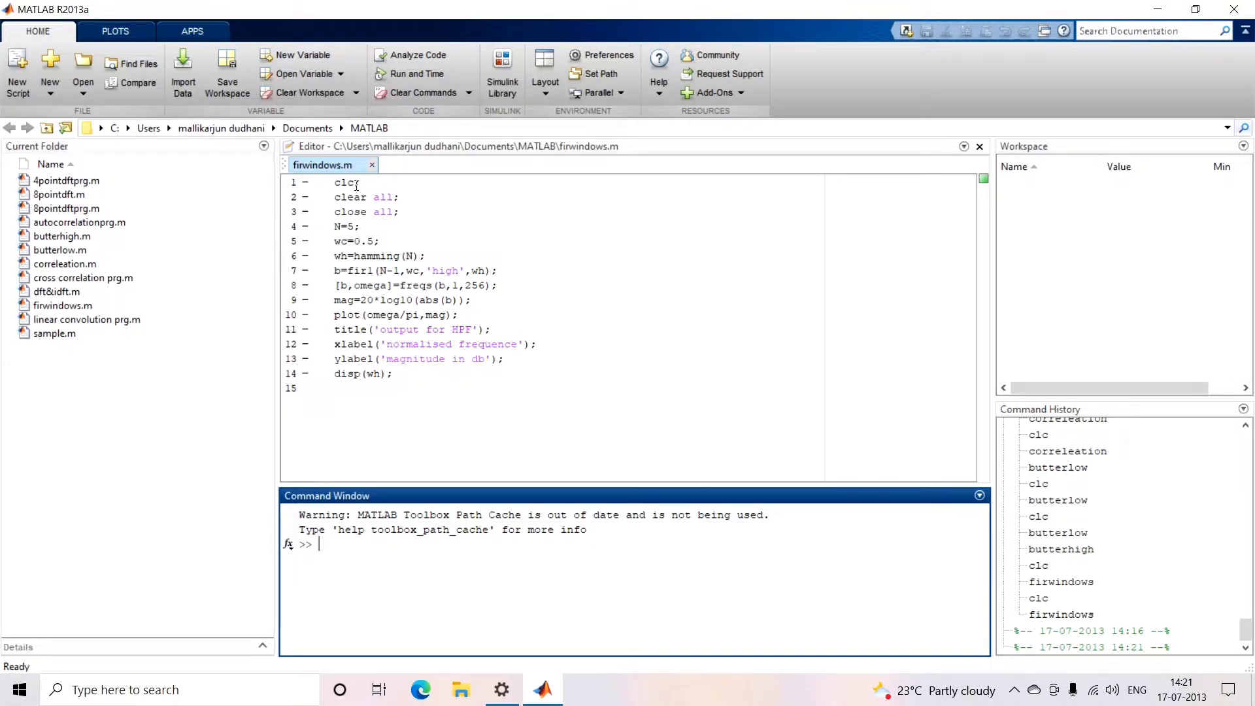
Step: Close firwindows.m and open eyeee.m from the C:\eye folder
left_click(979, 145)
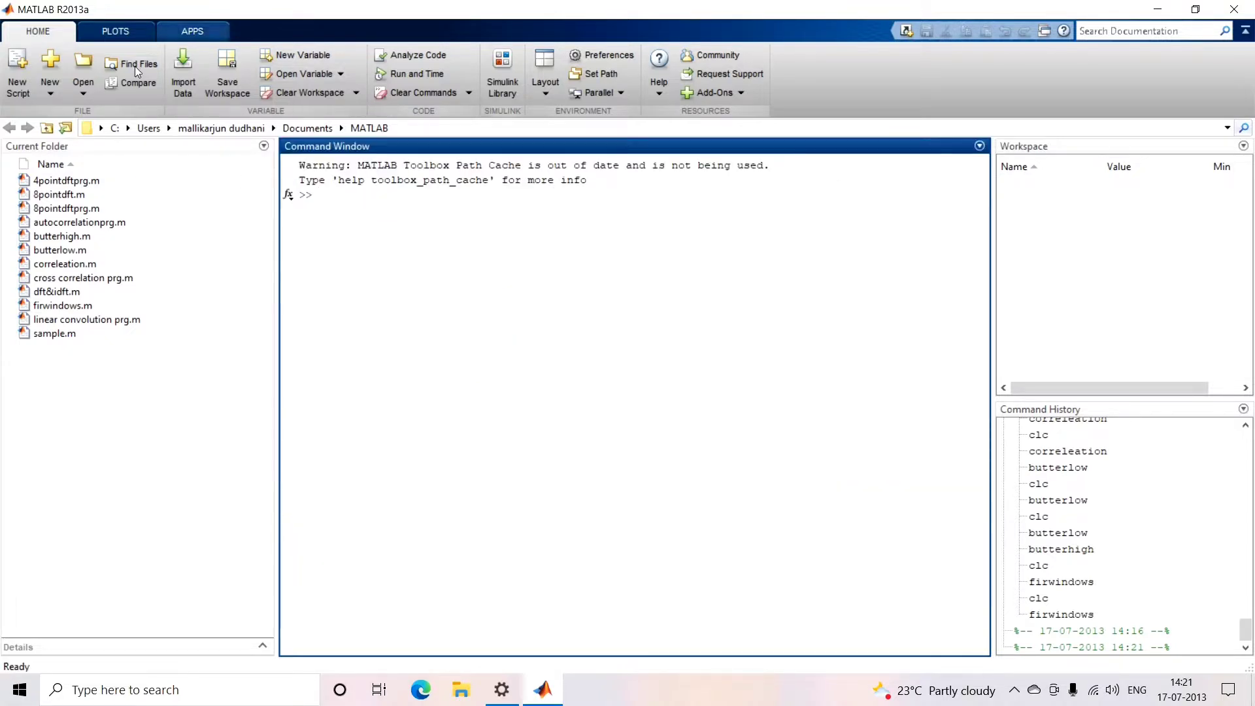
left_click(82, 66)
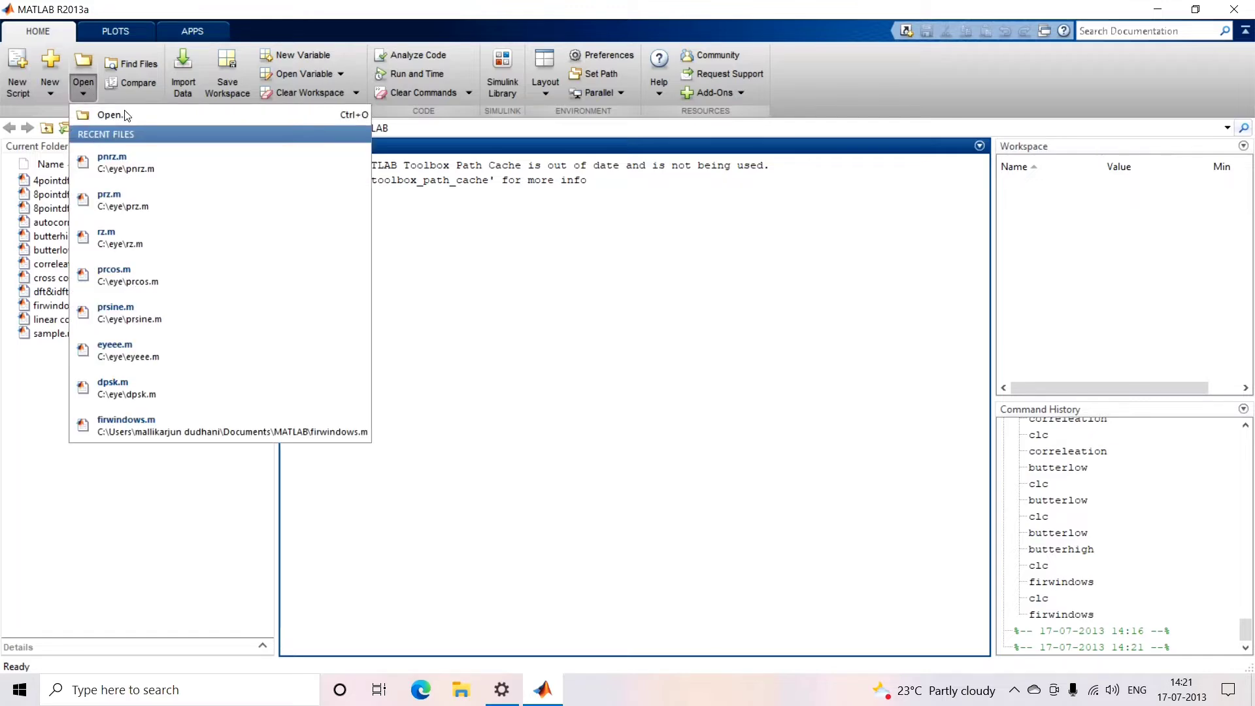
left_click(110, 116)
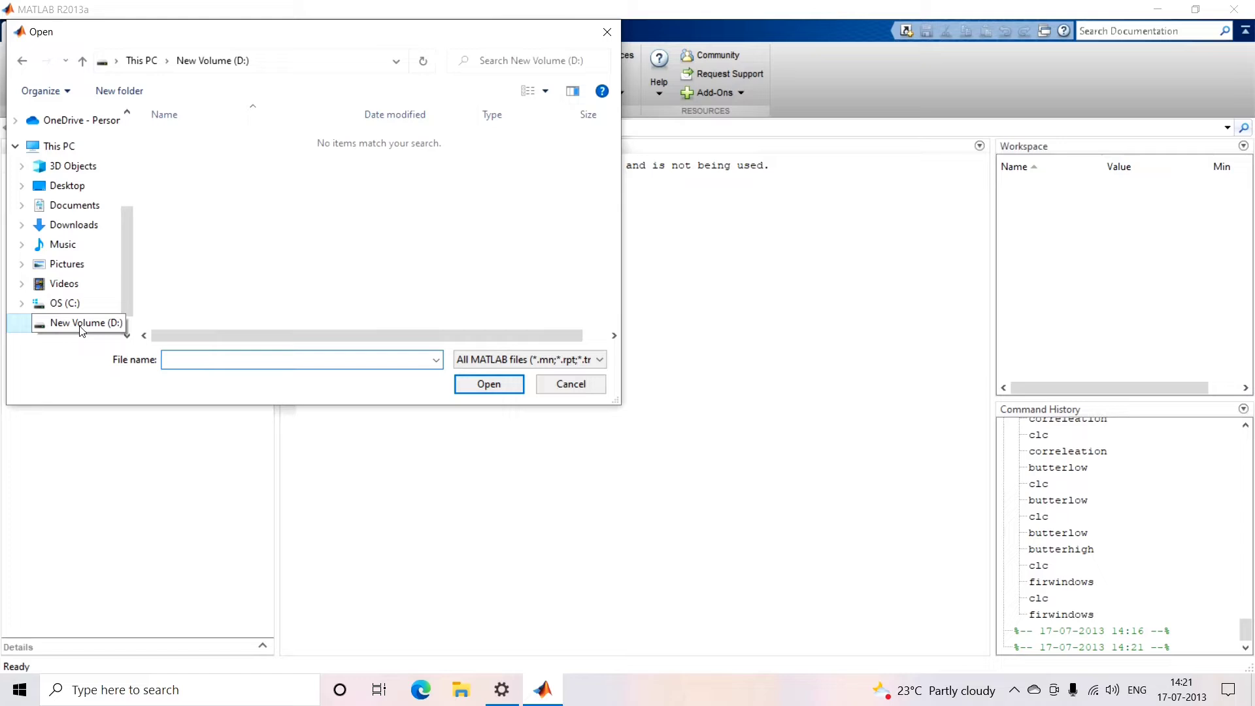
left_click(65, 283)
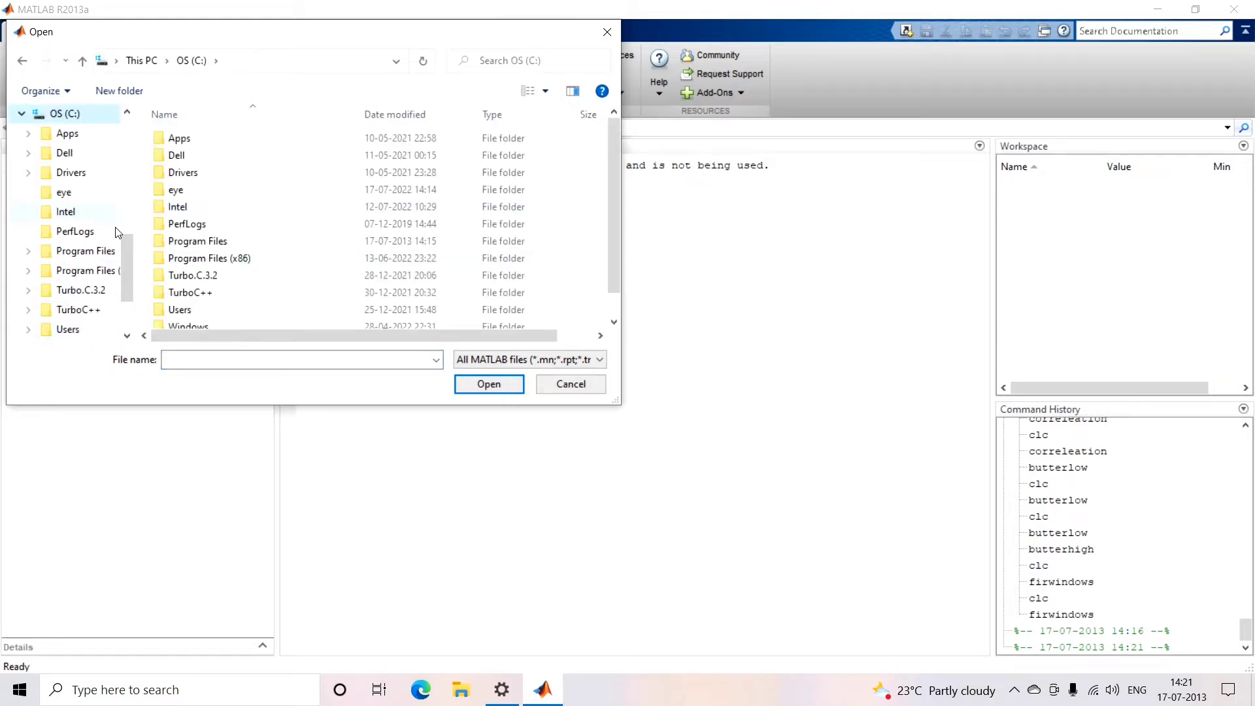
double_click(174, 190)
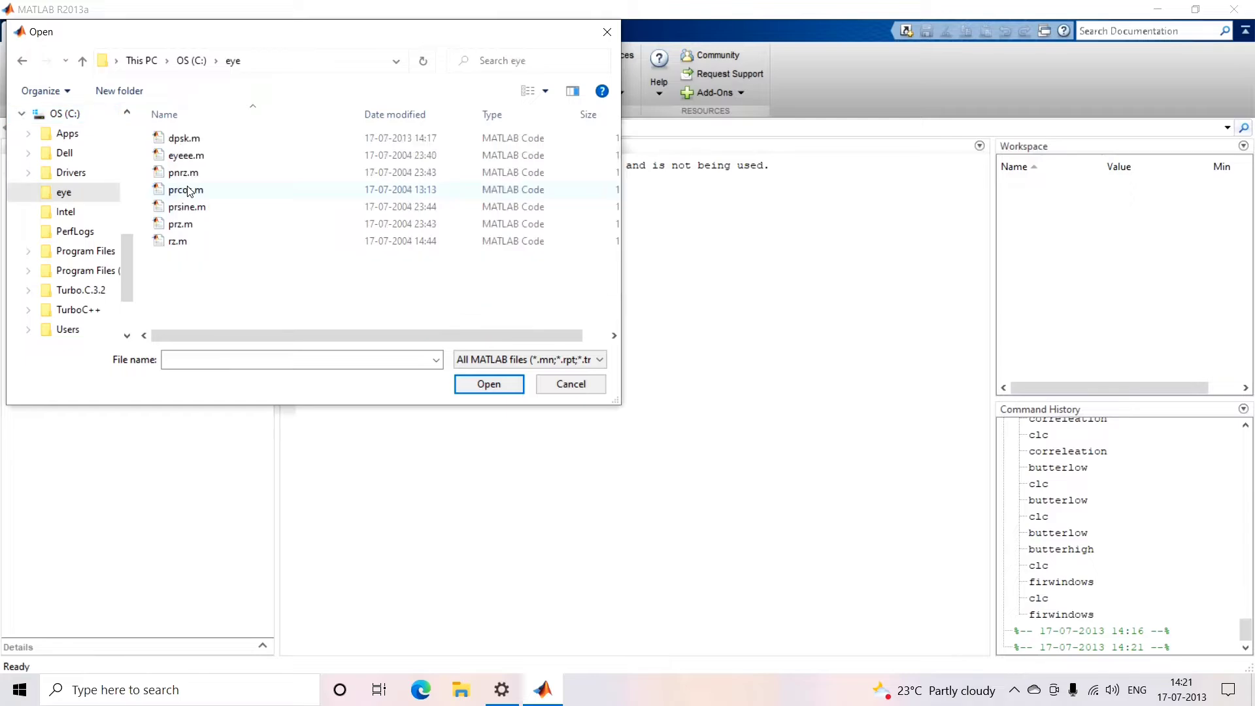
left_click(569, 383)
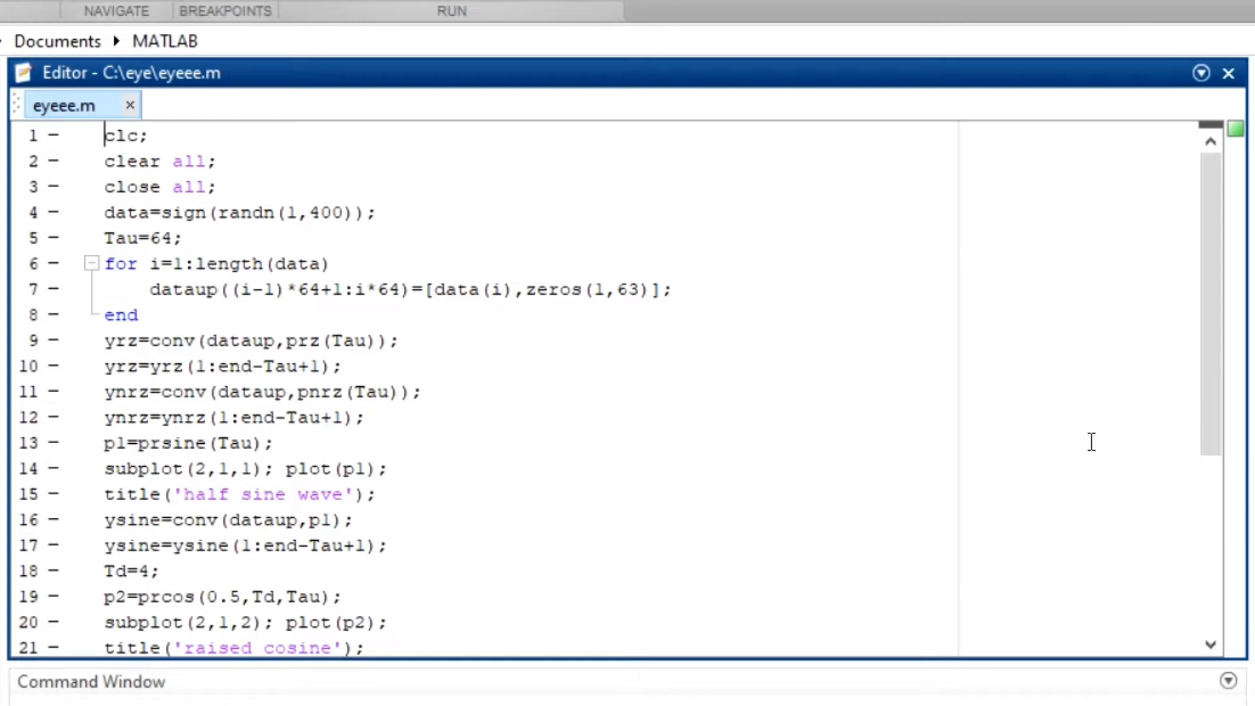
mouse_move(1214, 420)
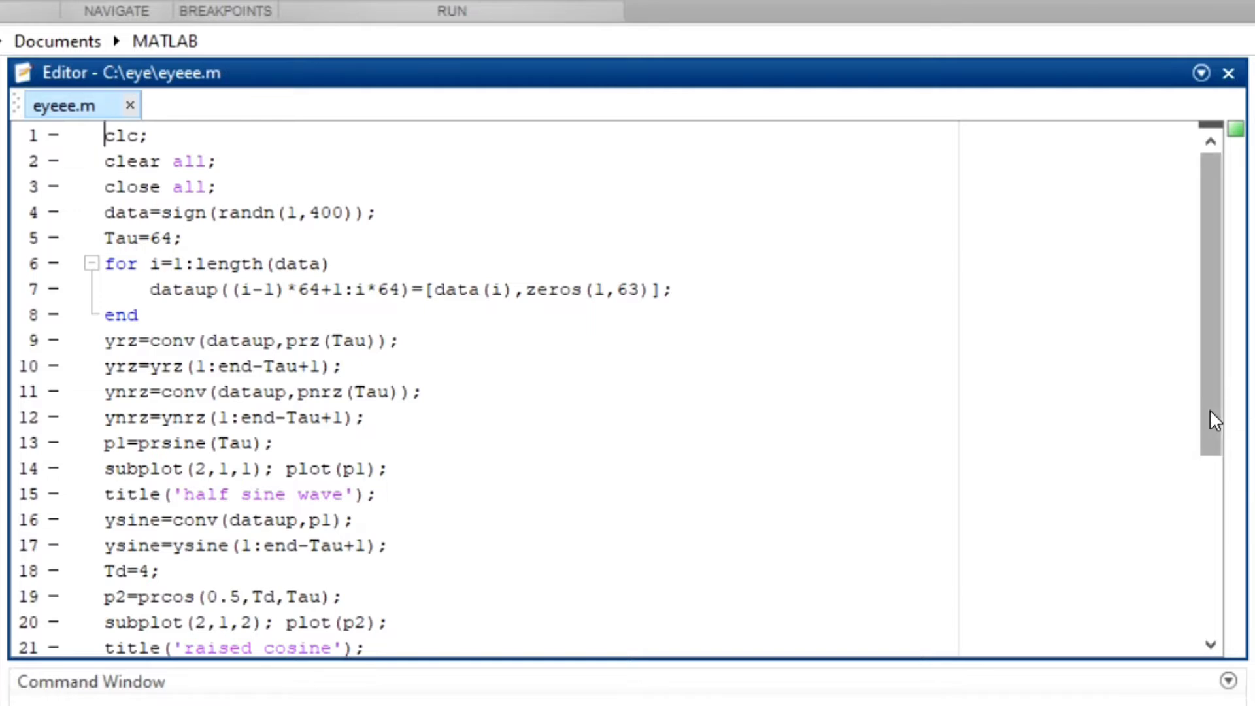
Step: Scroll through the eyeee.m eye-diagram script to its end and back
scroll("down", 3)
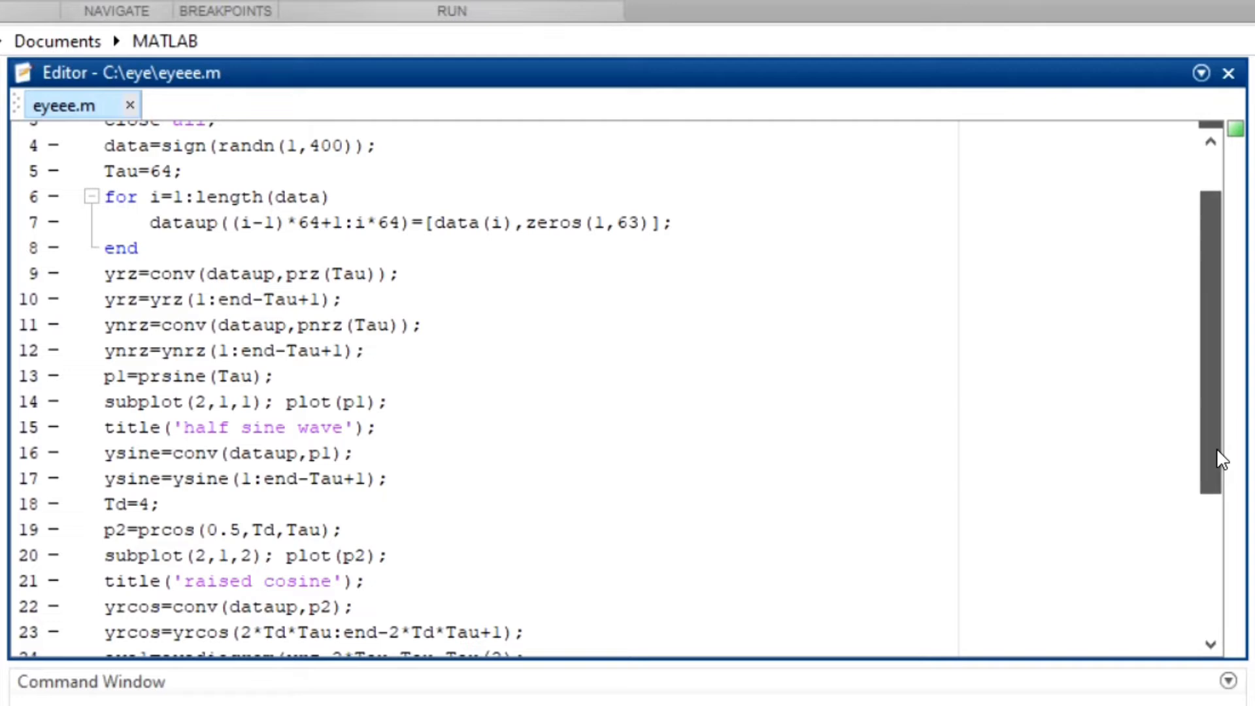
scroll("down", 3)
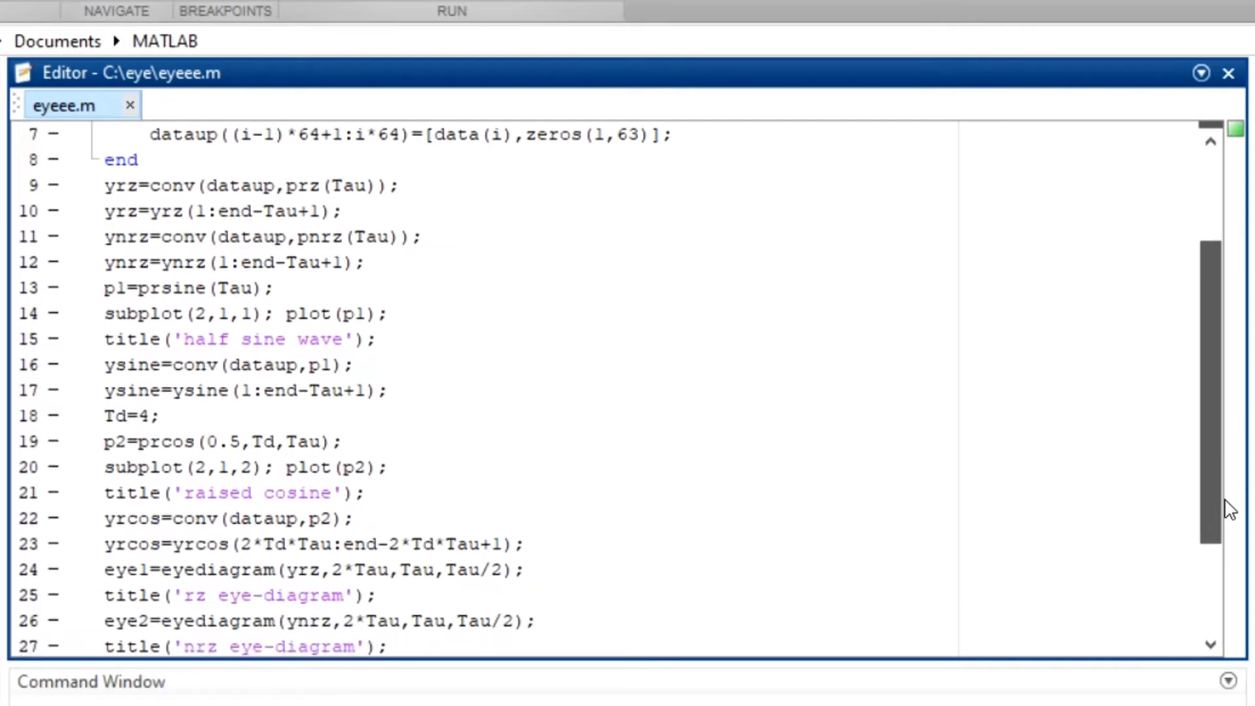
scroll("down", 3)
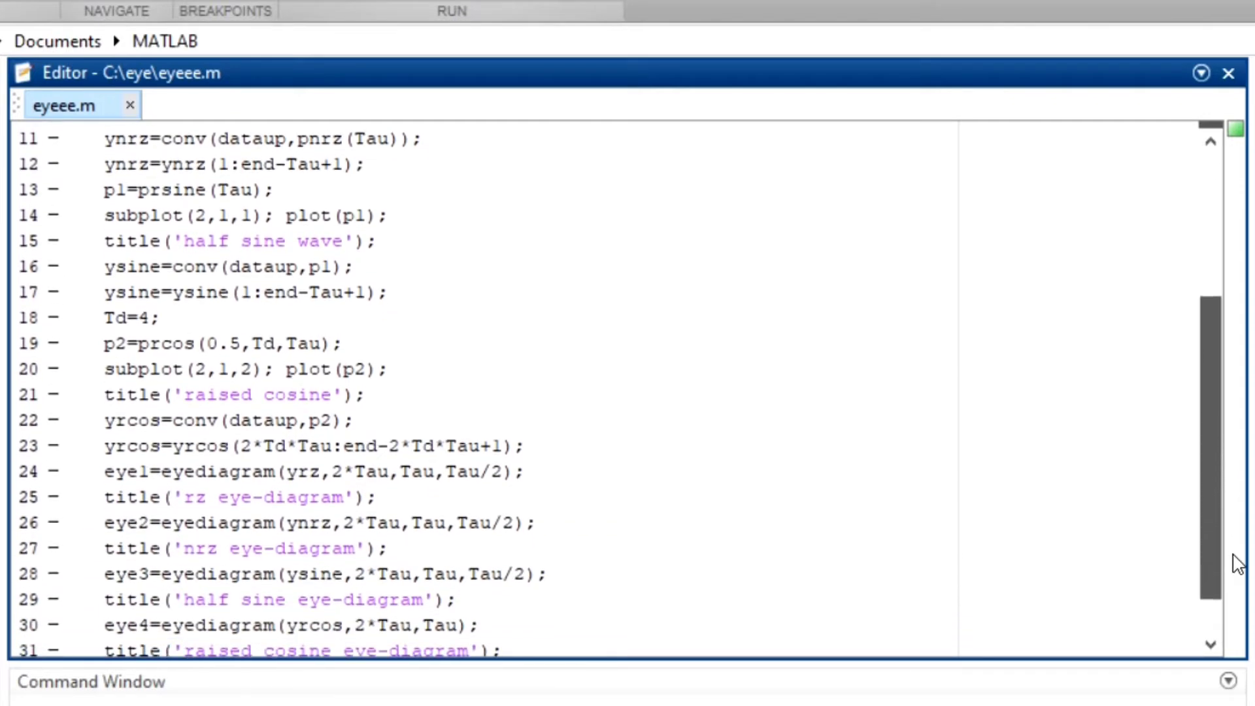
scroll("down", 3)
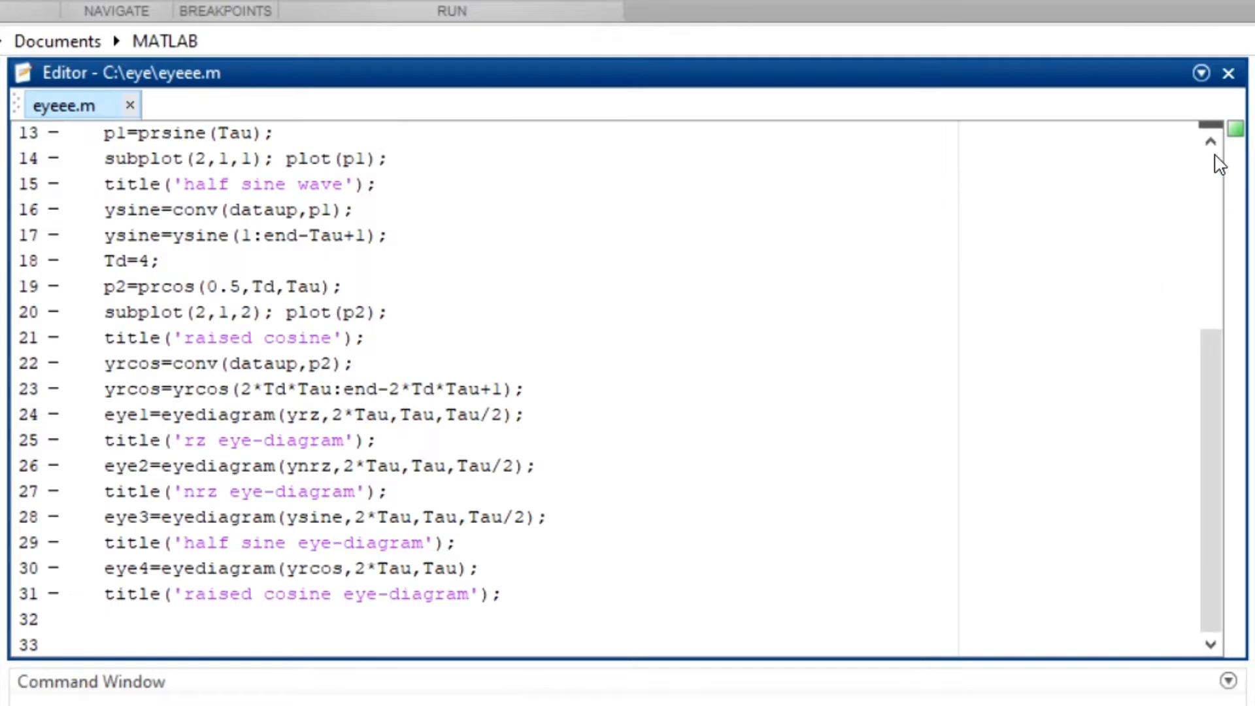
scroll("up", 3)
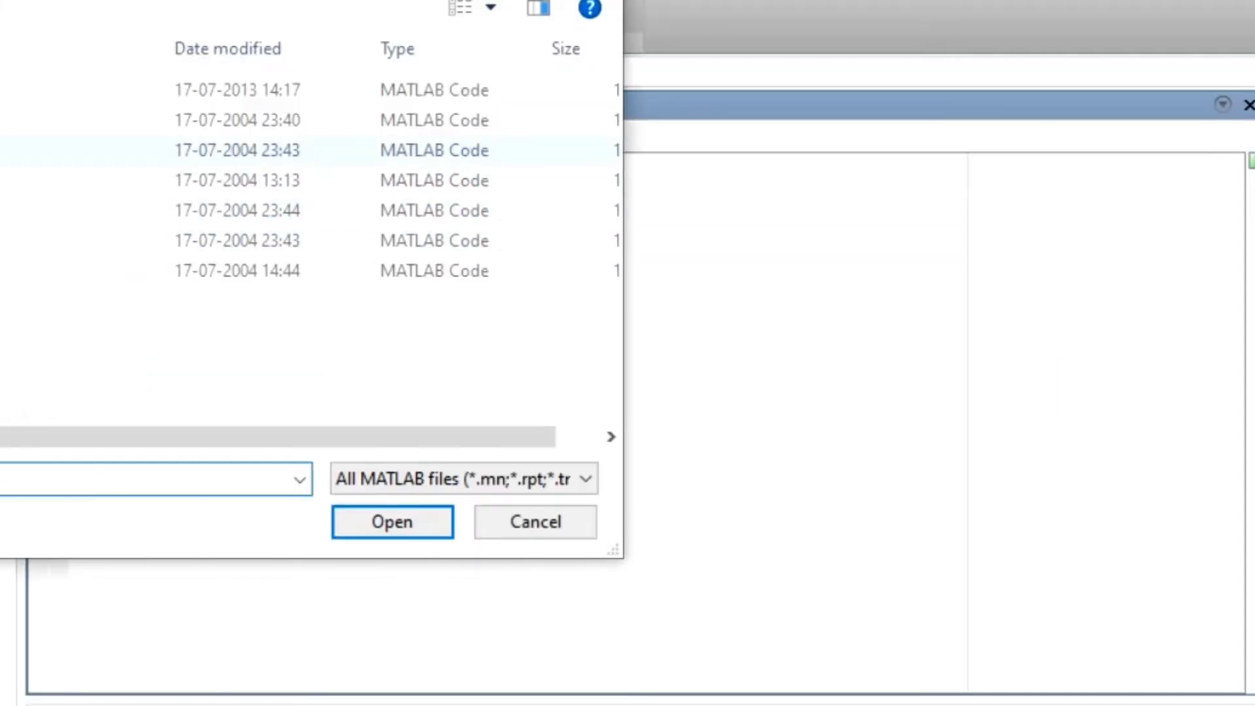
Step: Open the helper scripts prcos, prsine, prz, pnrz and run eyeee.m, adding the eye folder to the path
left_click(391, 522)
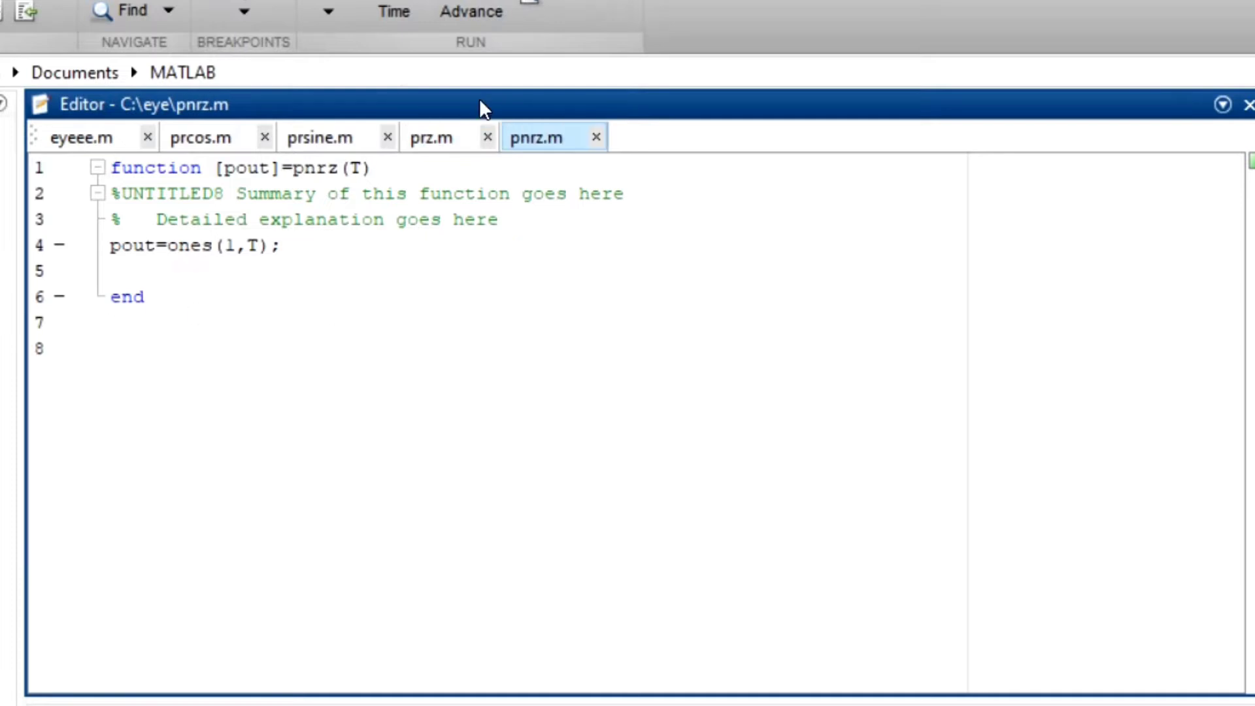
left_click(79, 137)
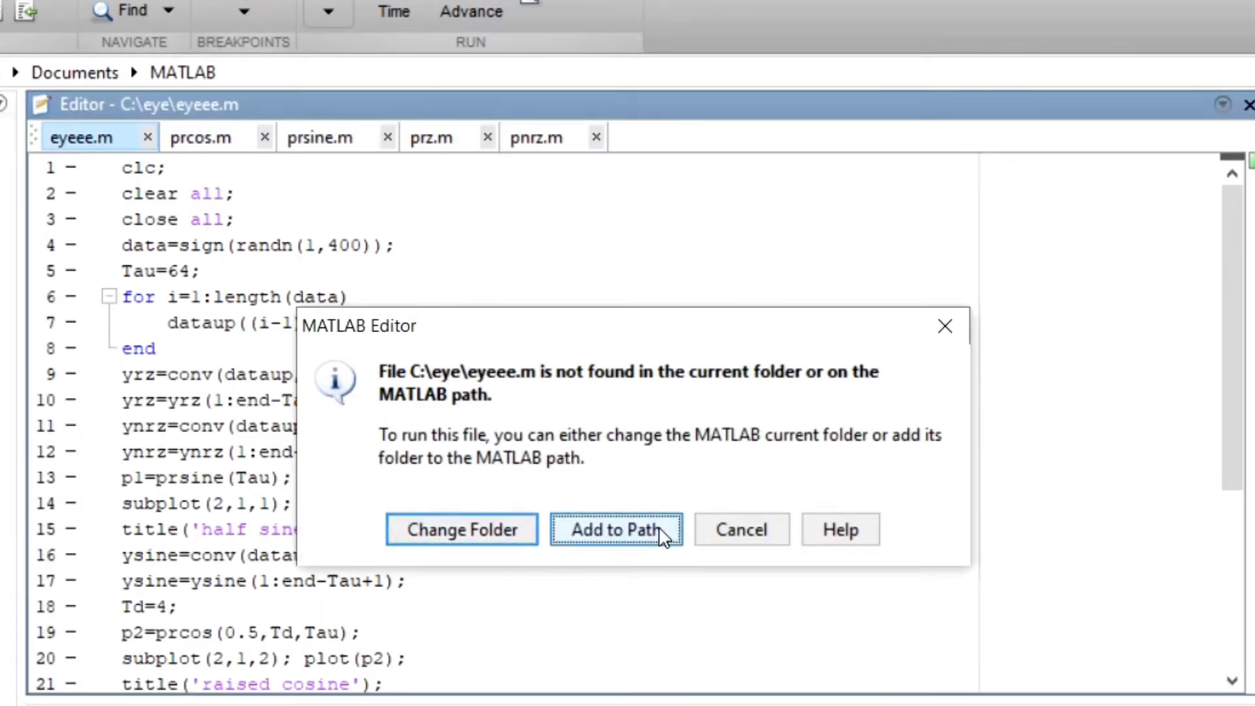
left_click(616, 530)
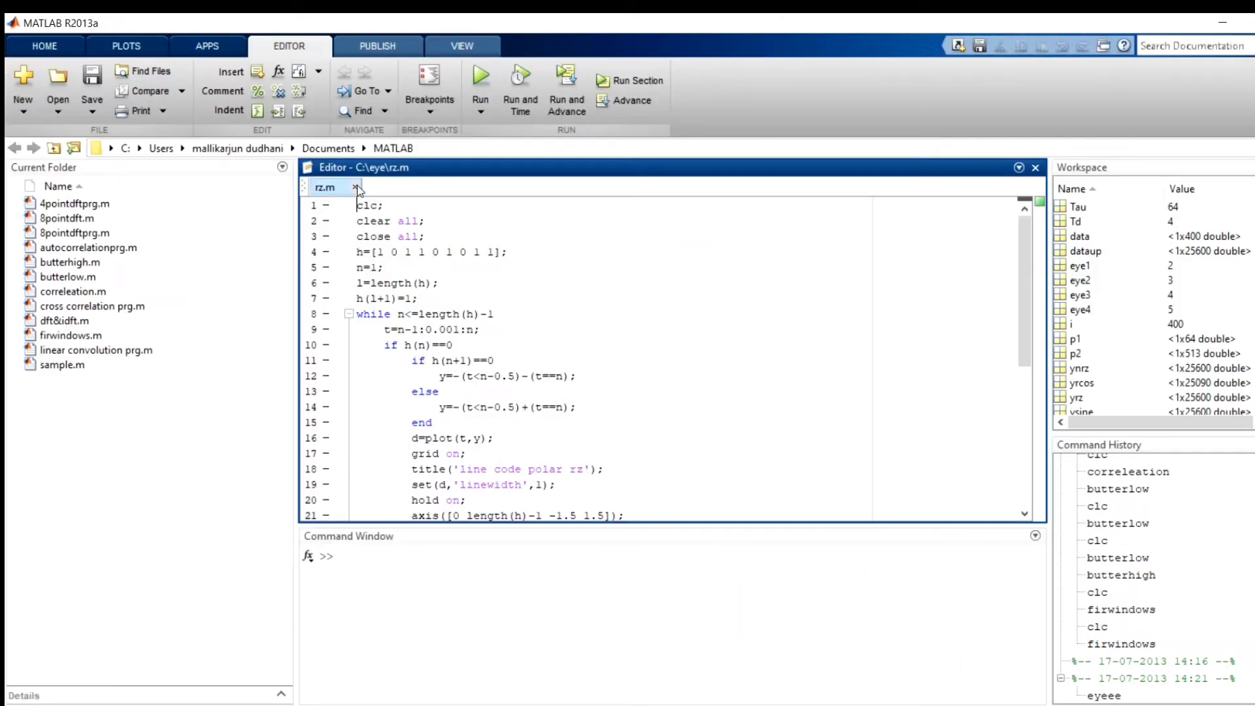
Step: Run rz.m, then run dpsk.m and enlarge its DPSK modulation plots figure
left_click(480, 76)
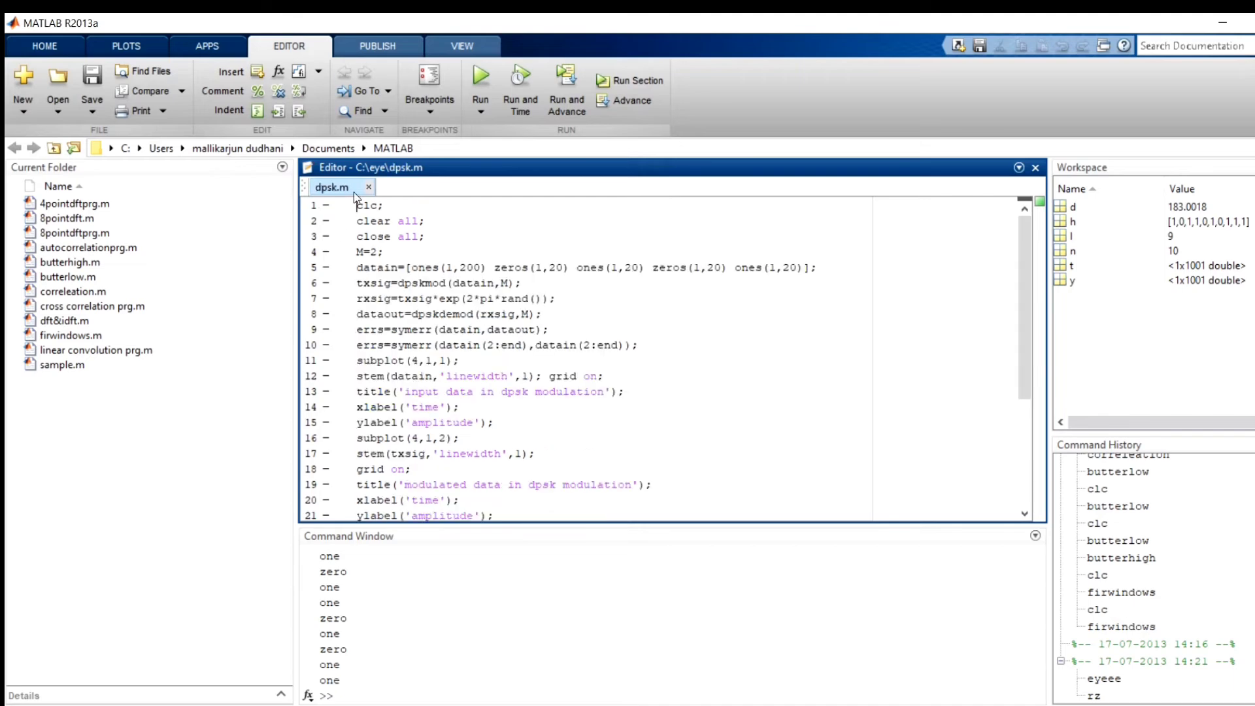
left_click(480, 80)
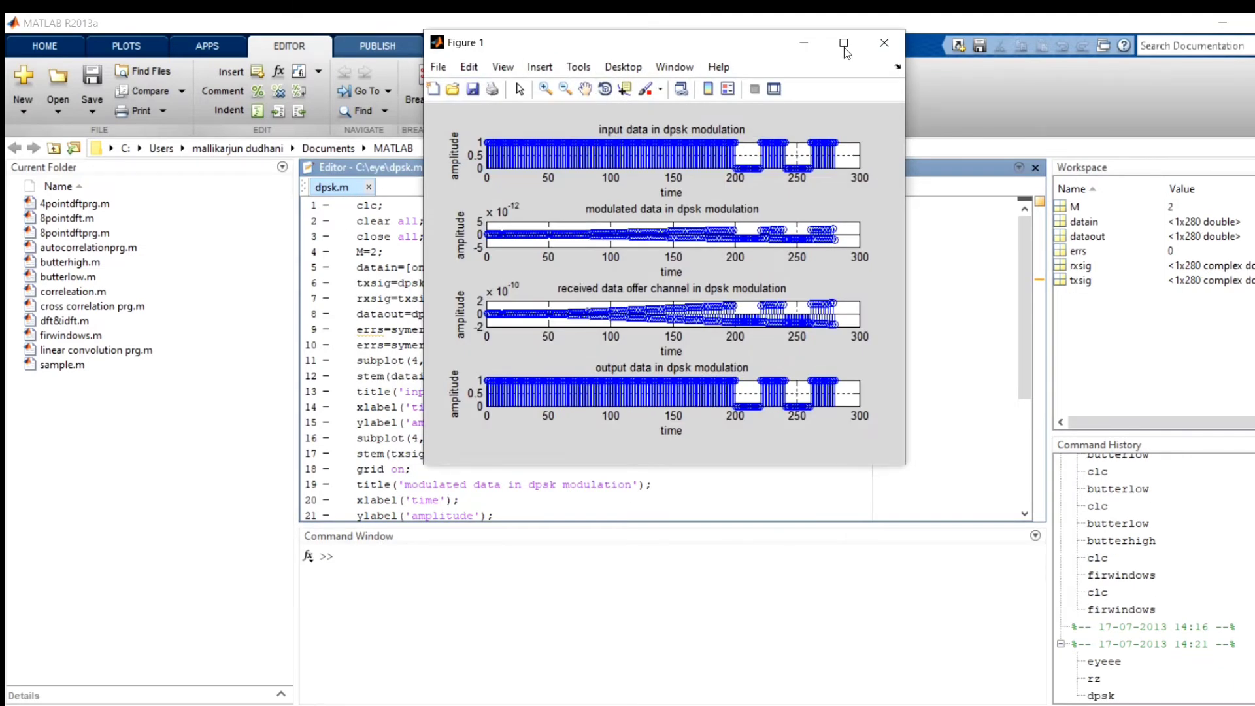
left_click(843, 42)
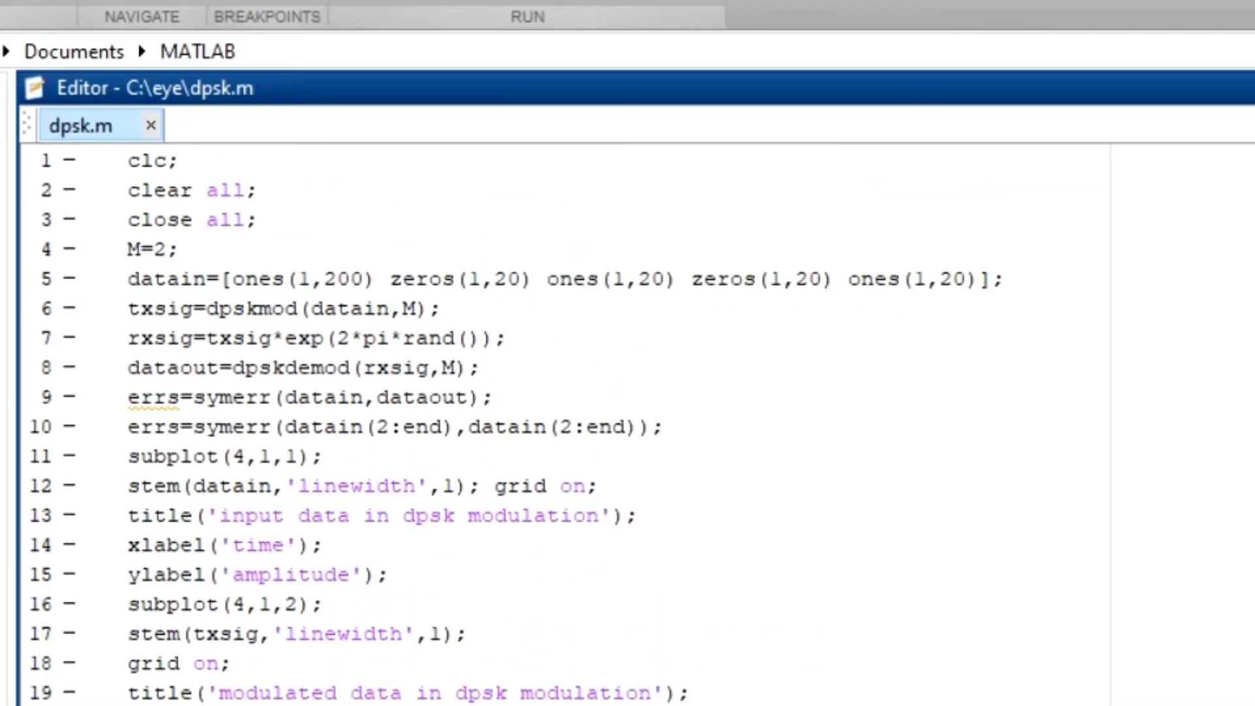
double_click(336, 278)
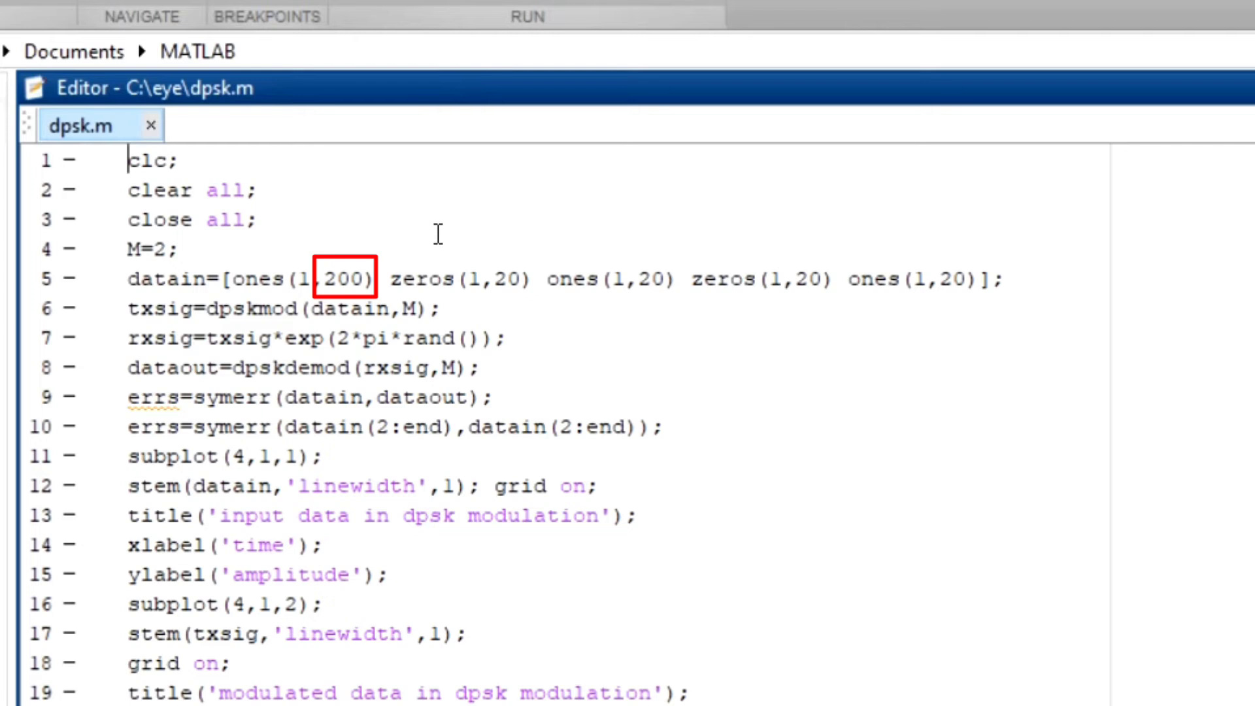